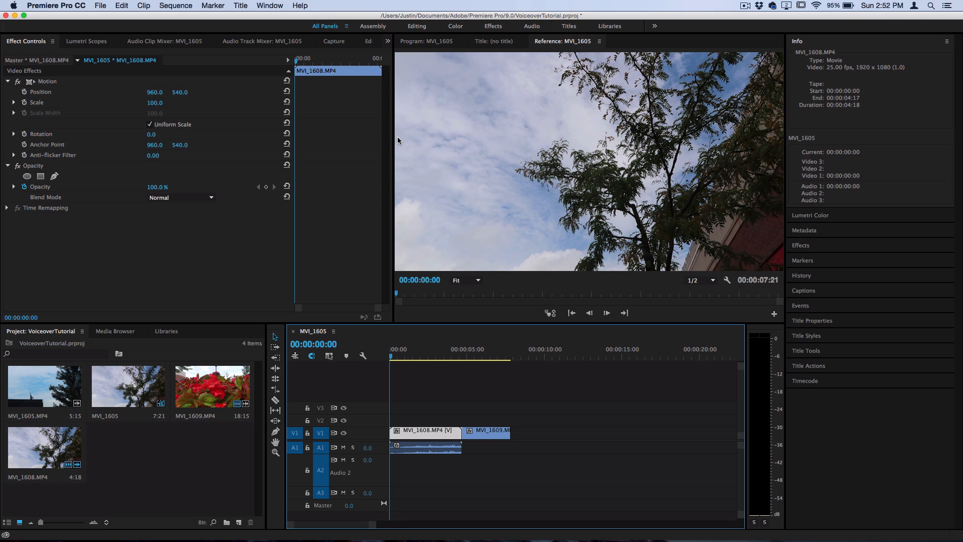
Park the playhead at about 00:00:03:03 and mute the Audio 1 track.
{"action": "left_click", "coordinate": [420, 358]}
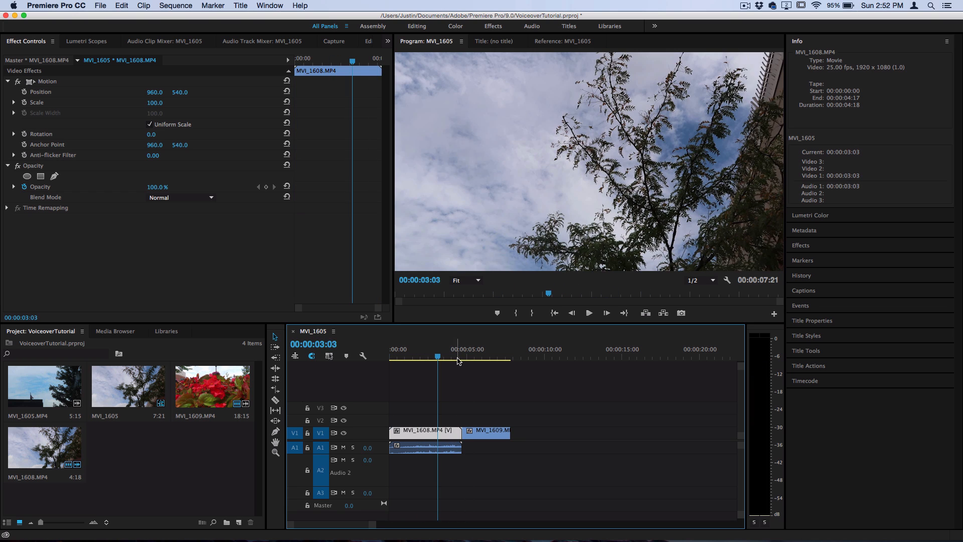
{"action": "left_click", "coordinate": [484, 456]}
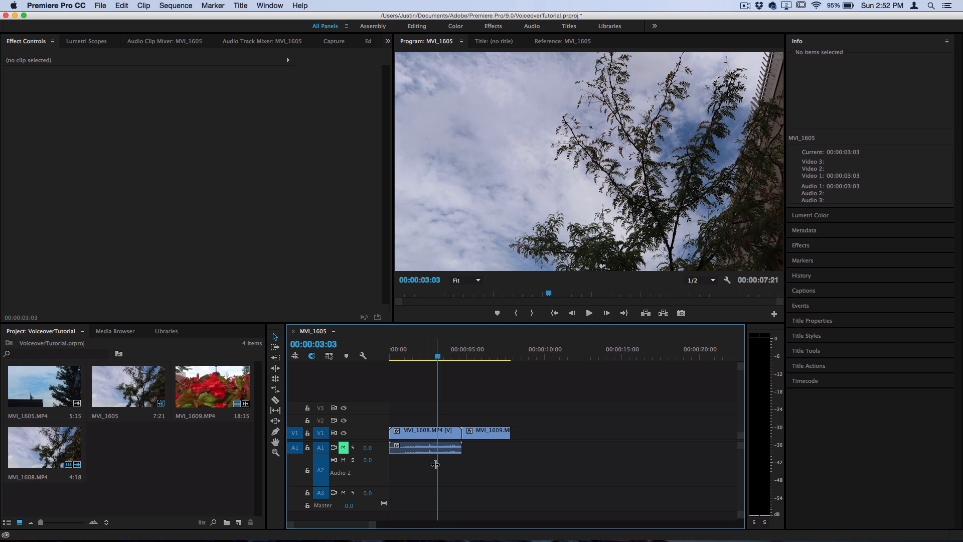
{"action": "mouse_move", "coordinate": [435, 459]}
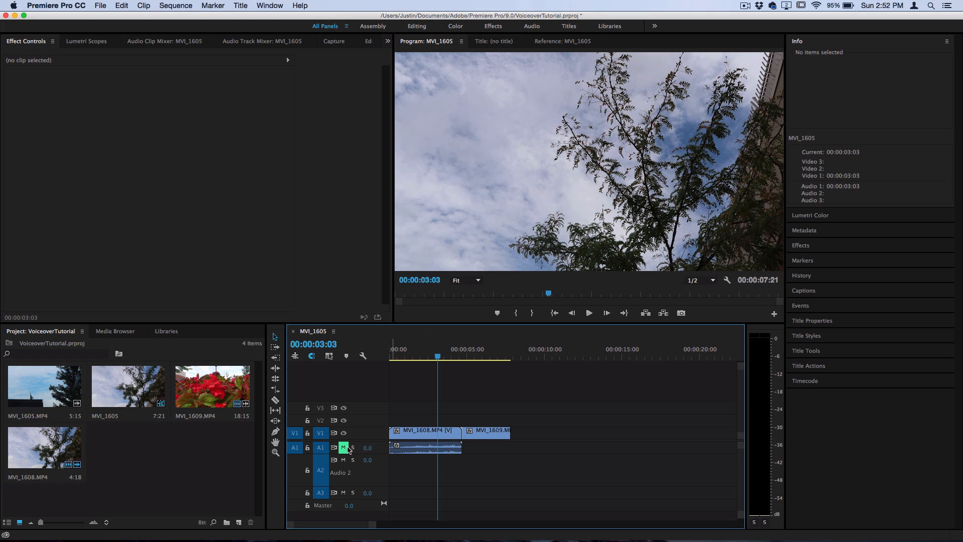
{"action": "mouse_move", "coordinate": [367, 476]}
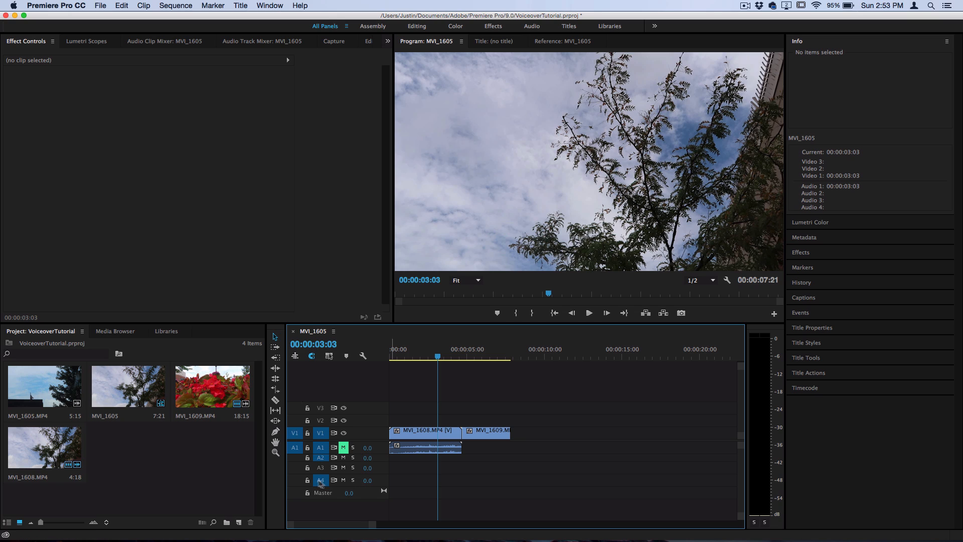
{"action": "mouse_move", "coordinate": [353, 480]}
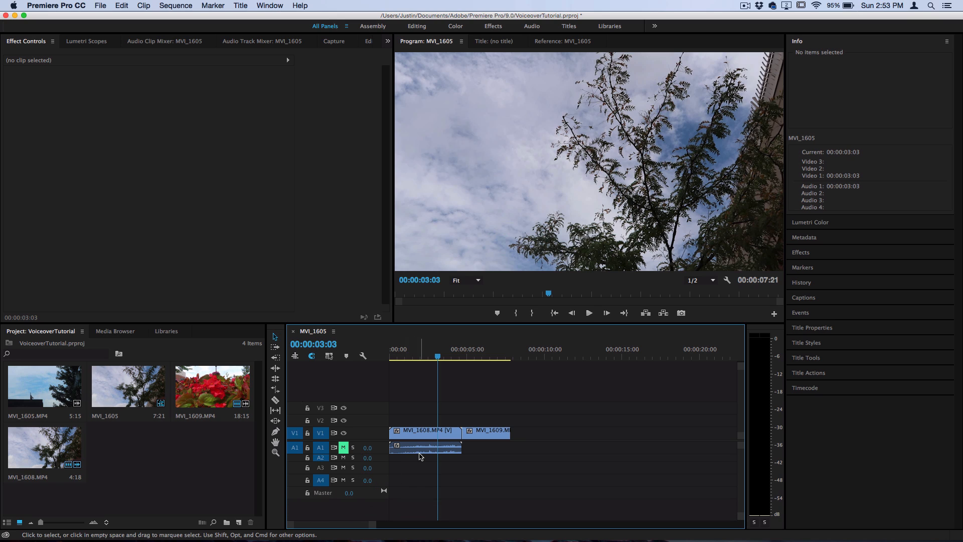
{"action": "mouse_move", "coordinate": [383, 462]}
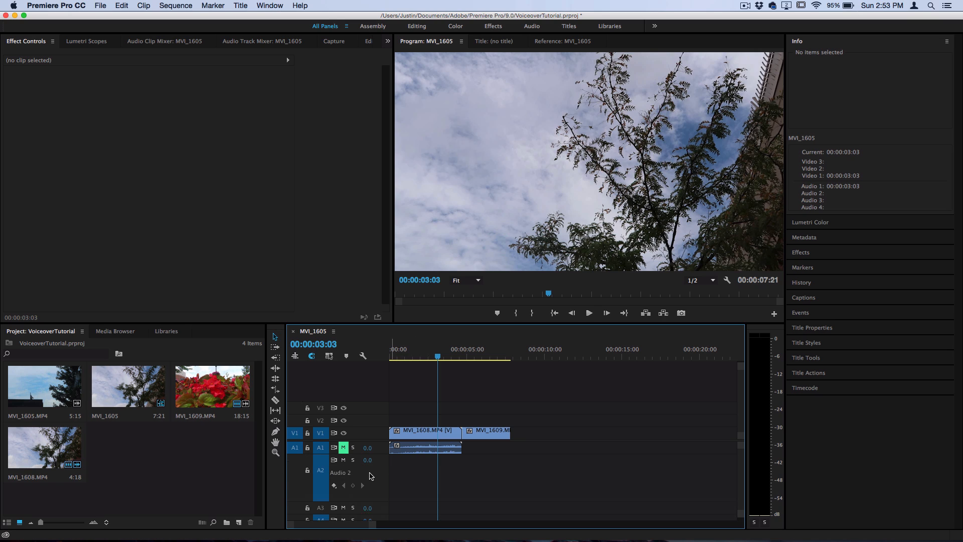
{"action": "mouse_move", "coordinate": [343, 460]}
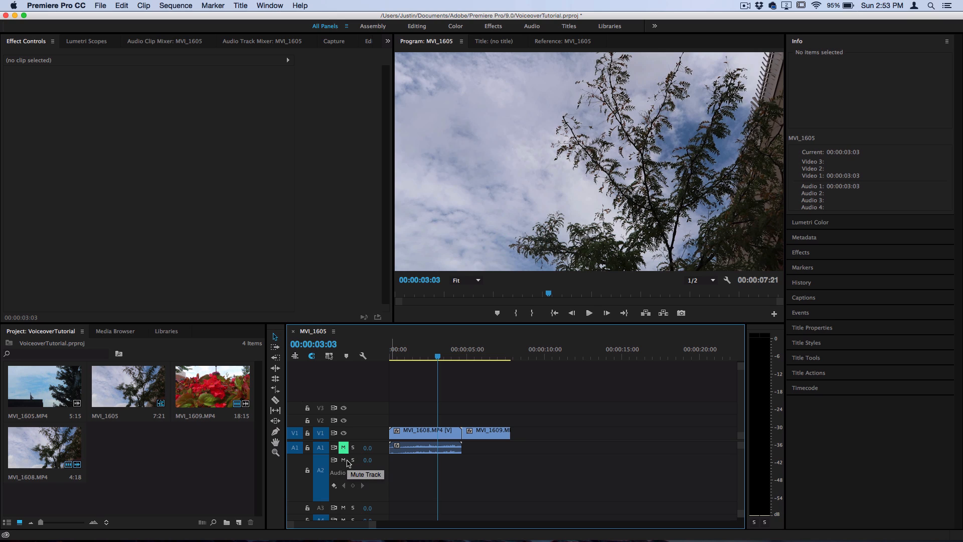
{"action": "mouse_move", "coordinate": [353, 460]}
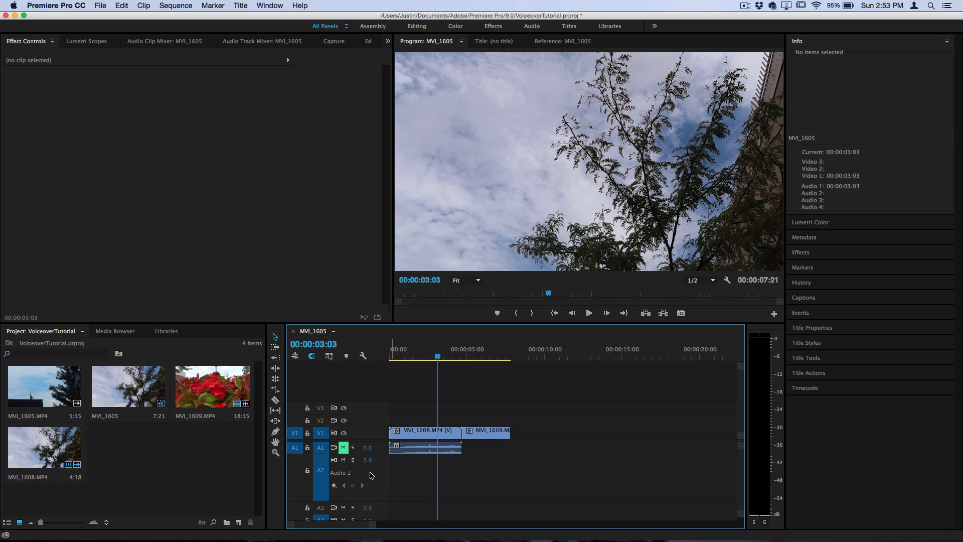
{"action": "mouse_move", "coordinate": [370, 476]}
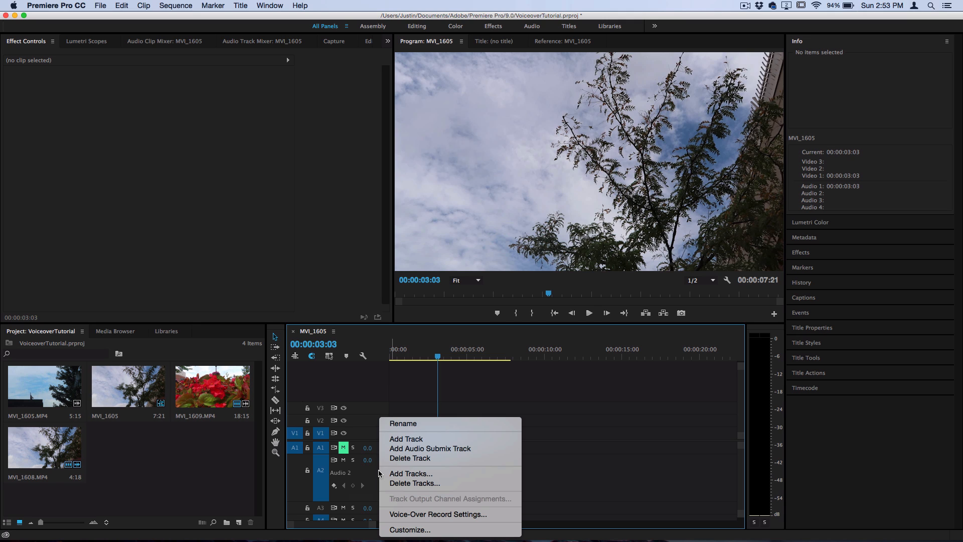
Start customizing the Audio 2 track header to add the Voice-over record button.
{"action": "left_click", "coordinate": [409, 528]}
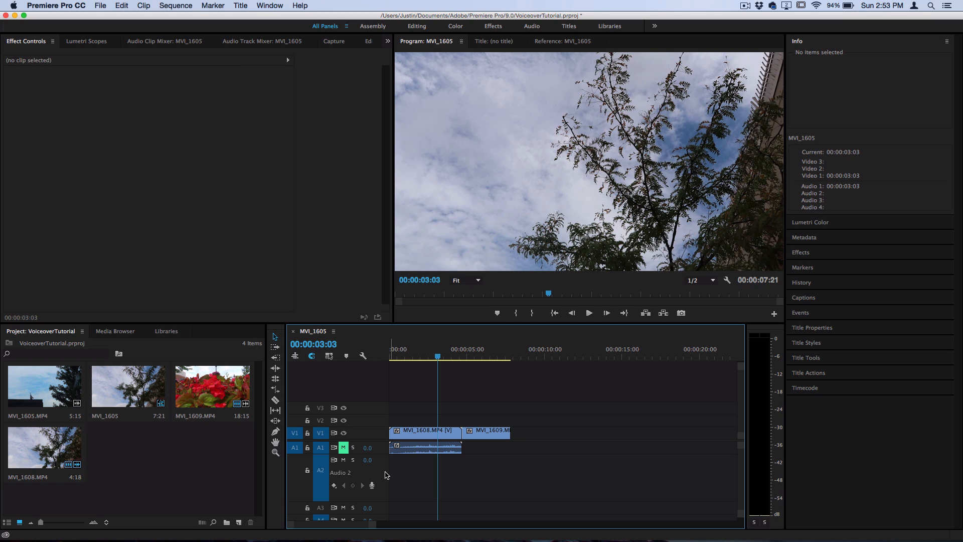
{"action": "mouse_move", "coordinate": [198, 189]}
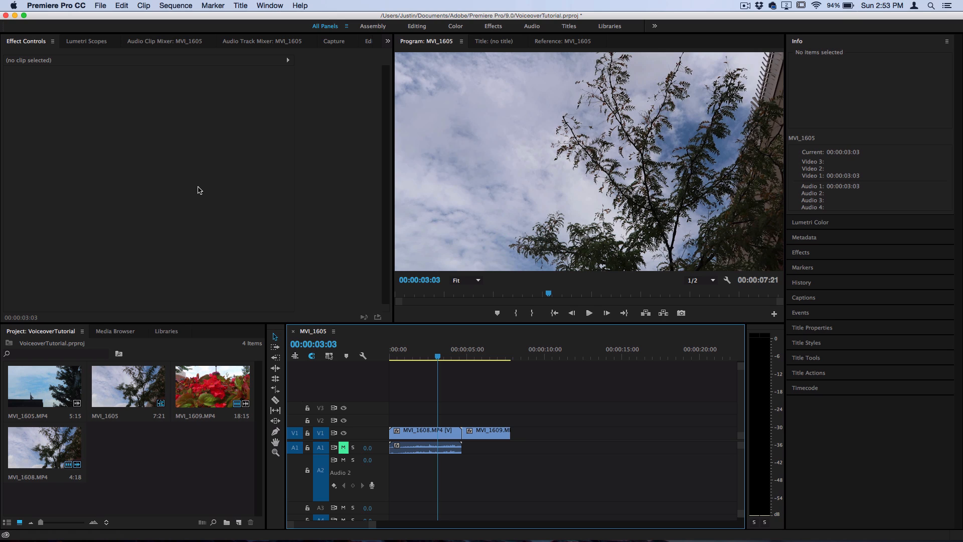
{"action": "mouse_move", "coordinate": [90, 39]}
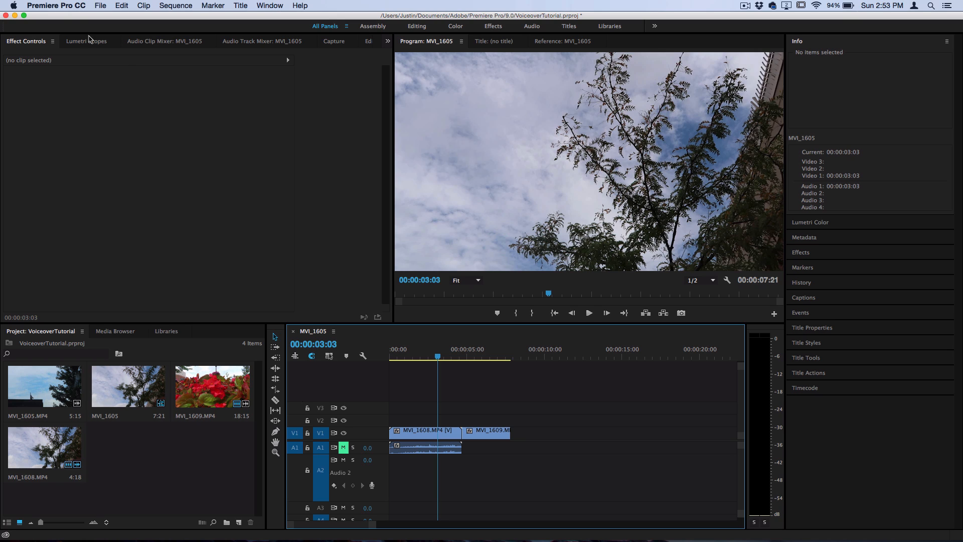
Set Samson GoMic as the default input in Audio Hardware preferences.
{"action": "left_click", "coordinate": [56, 5]}
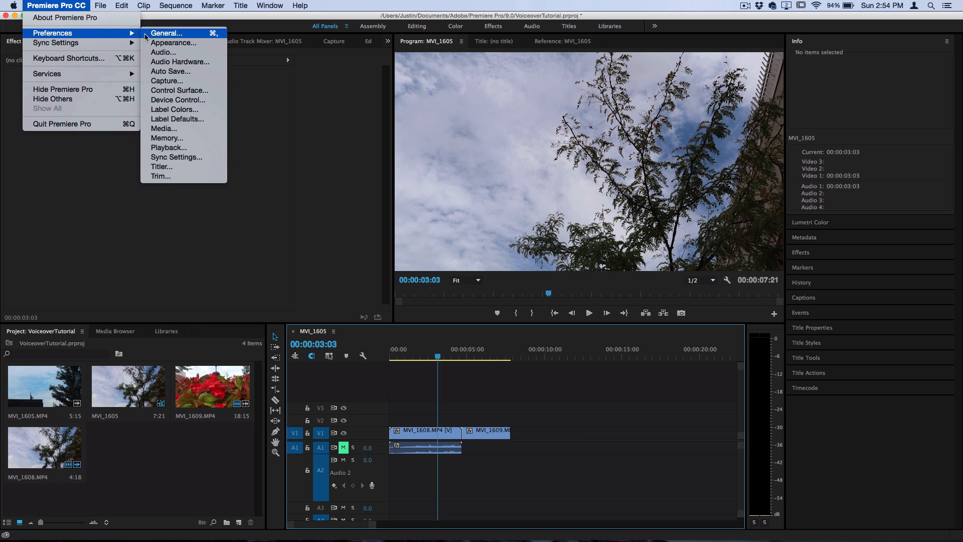
{"action": "left_click", "coordinate": [180, 61]}
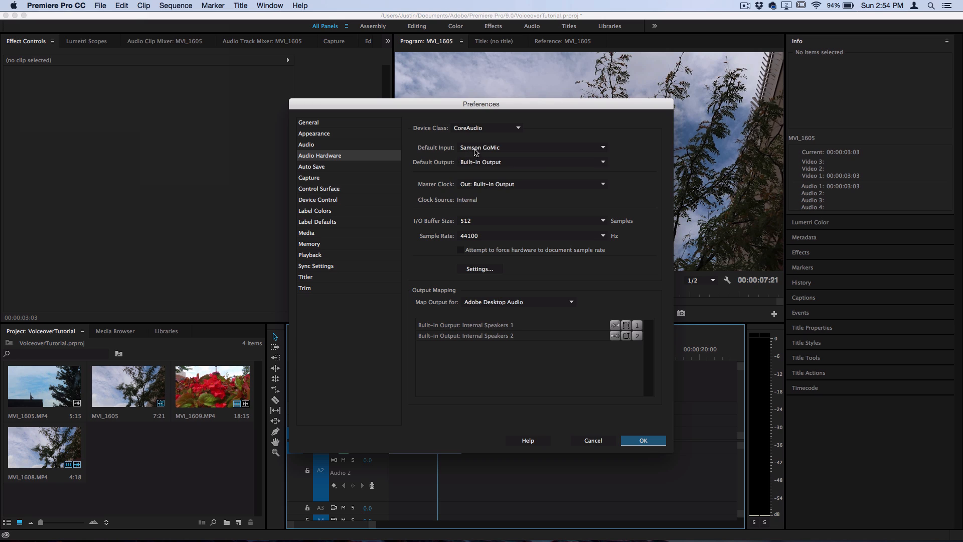
{"action": "left_click", "coordinate": [531, 147]}
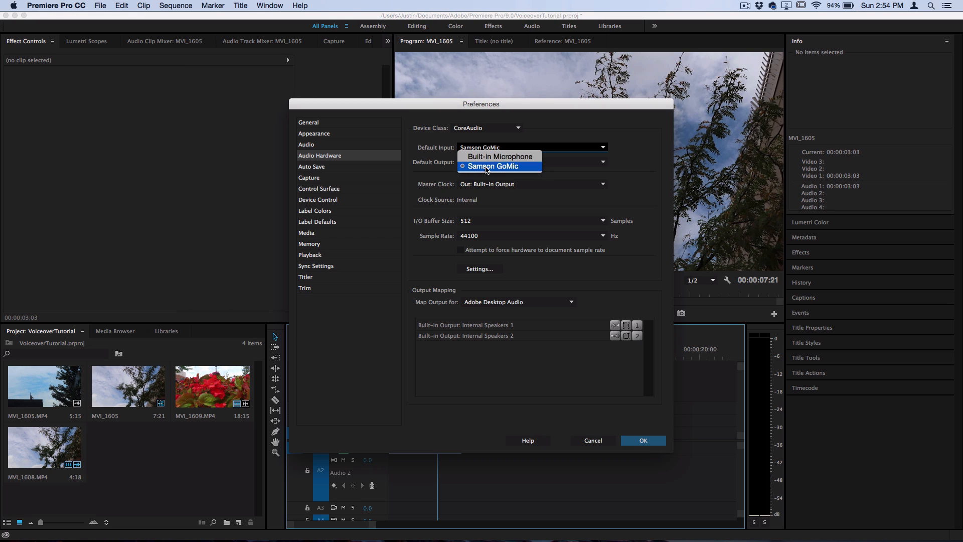
{"action": "left_click", "coordinate": [492, 166]}
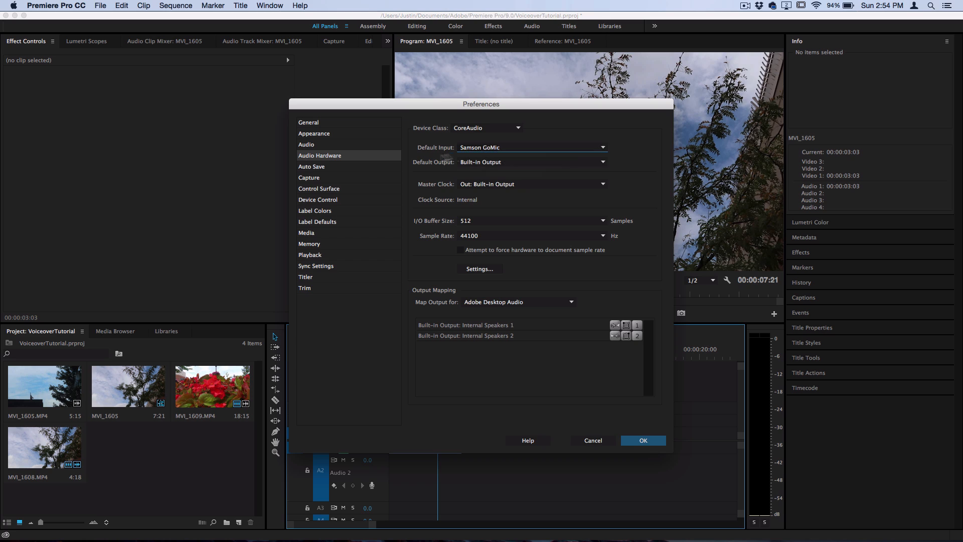
{"action": "mouse_move", "coordinate": [330, 147]}
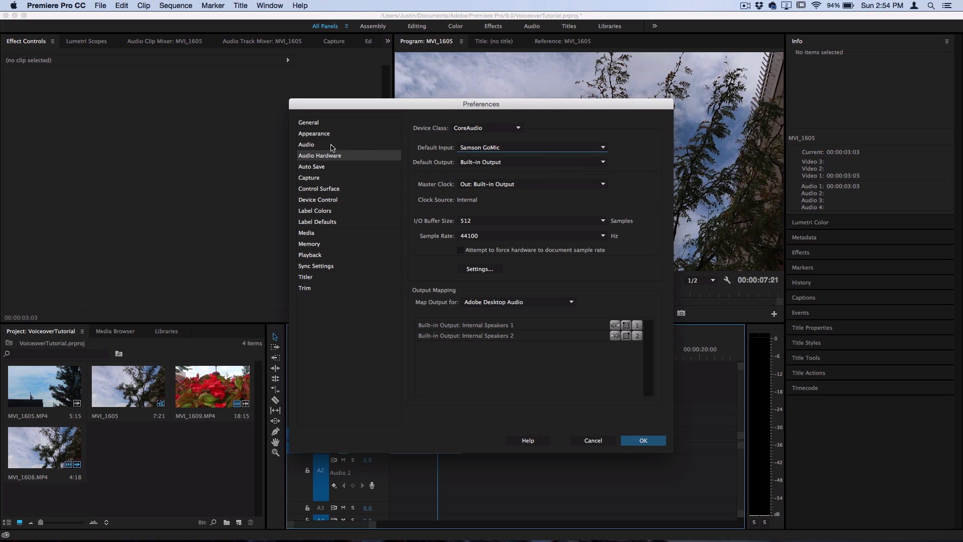
Review the general Audio preferences, then accept the changes and close Preferences.
{"action": "left_click", "coordinate": [306, 144]}
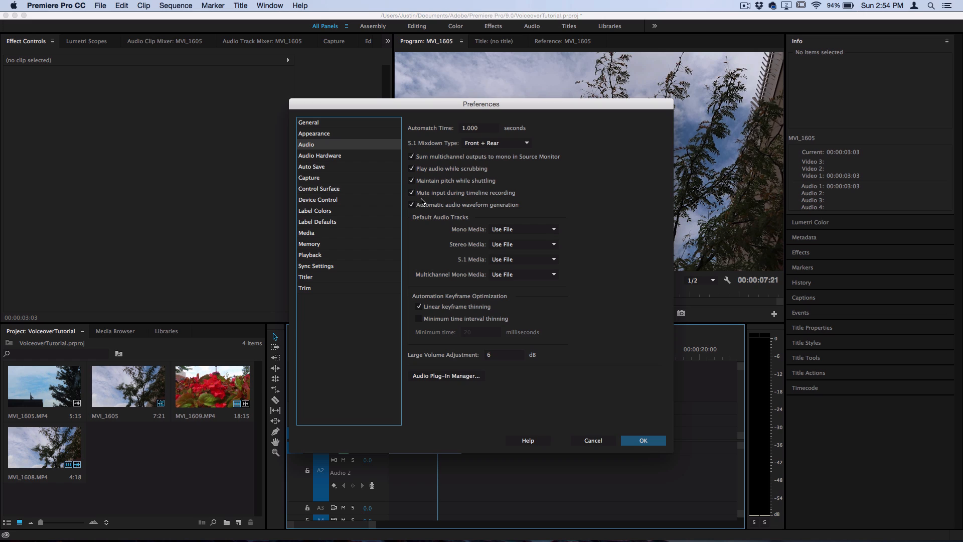
{"action": "left_click", "coordinate": [412, 192]}
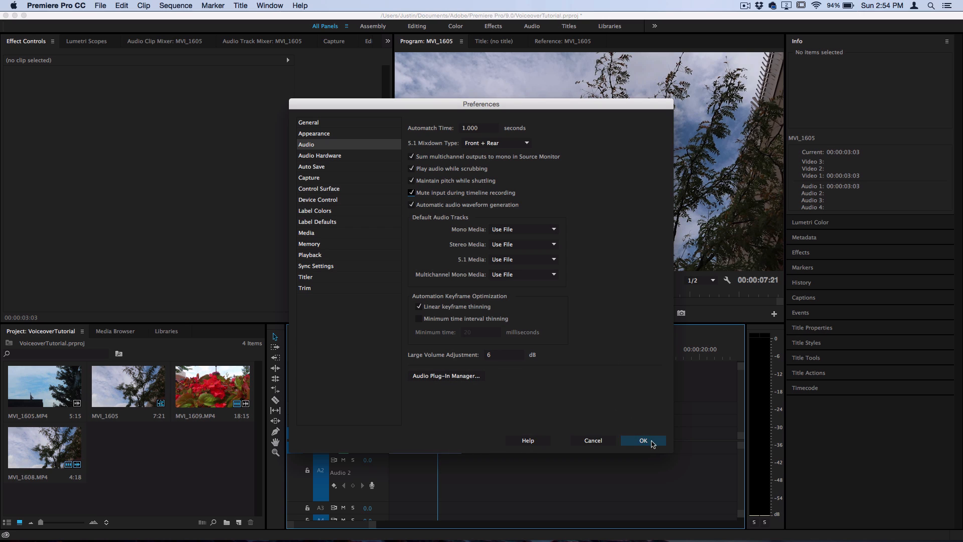
{"action": "mouse_move", "coordinate": [651, 445]}
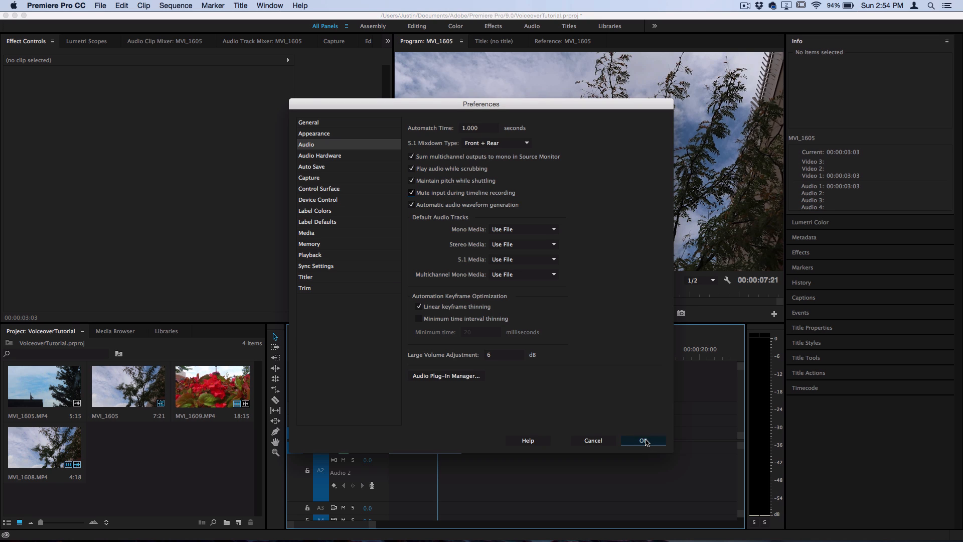
{"action": "left_click", "coordinate": [643, 440]}
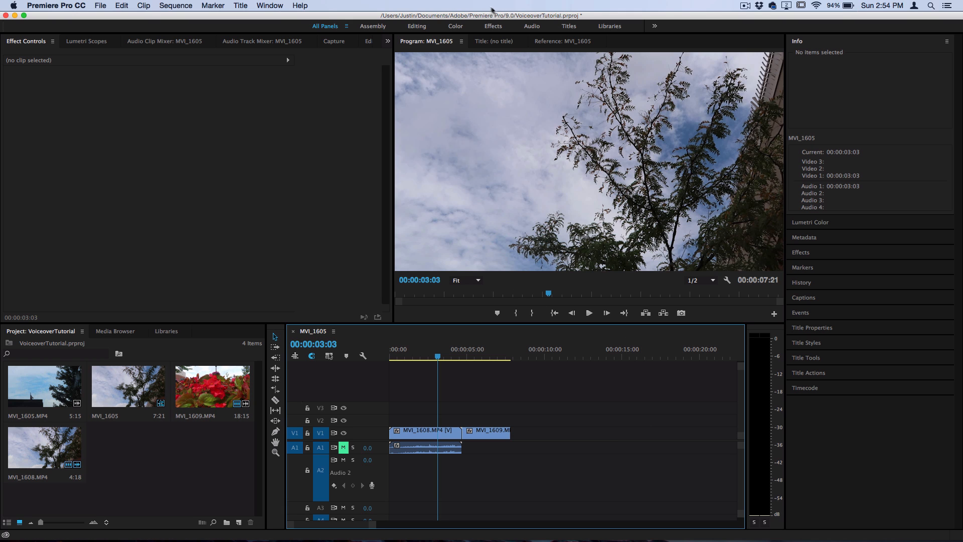
Switch to the Audio workspace and arm Audio 2 in the Audio Track Mixer.
{"action": "left_click", "coordinate": [531, 25]}
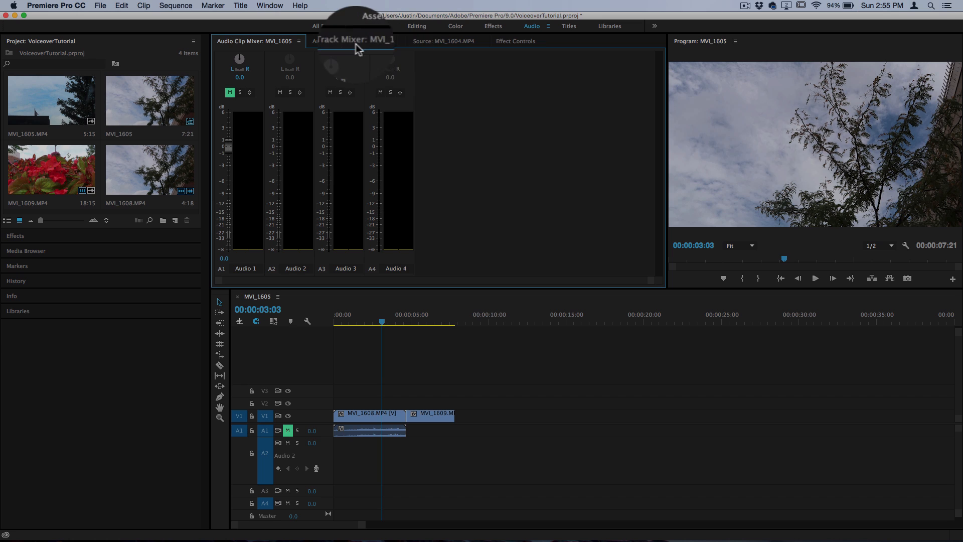
{"action": "left_click", "coordinate": [351, 41]}
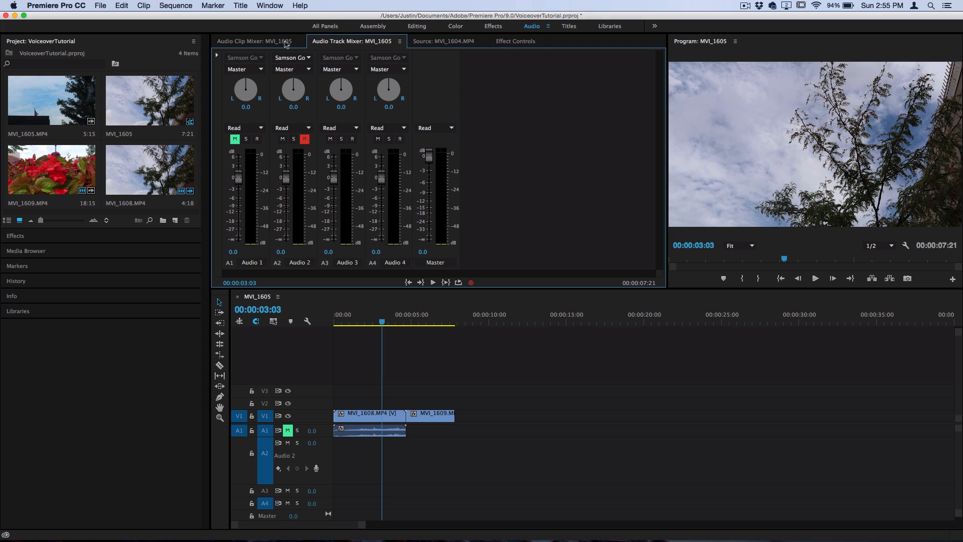
{"action": "left_click", "coordinate": [305, 139]}
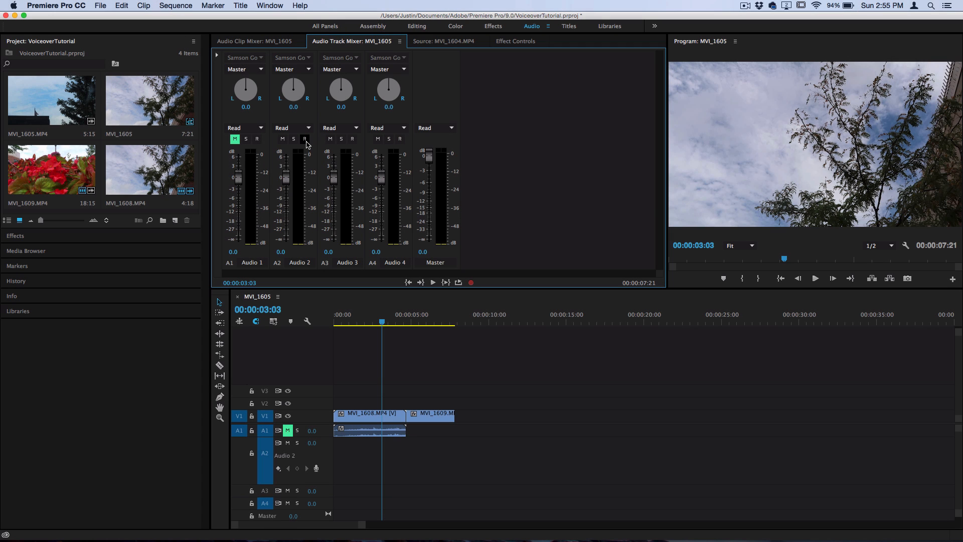
{"action": "left_click", "coordinate": [303, 139]}
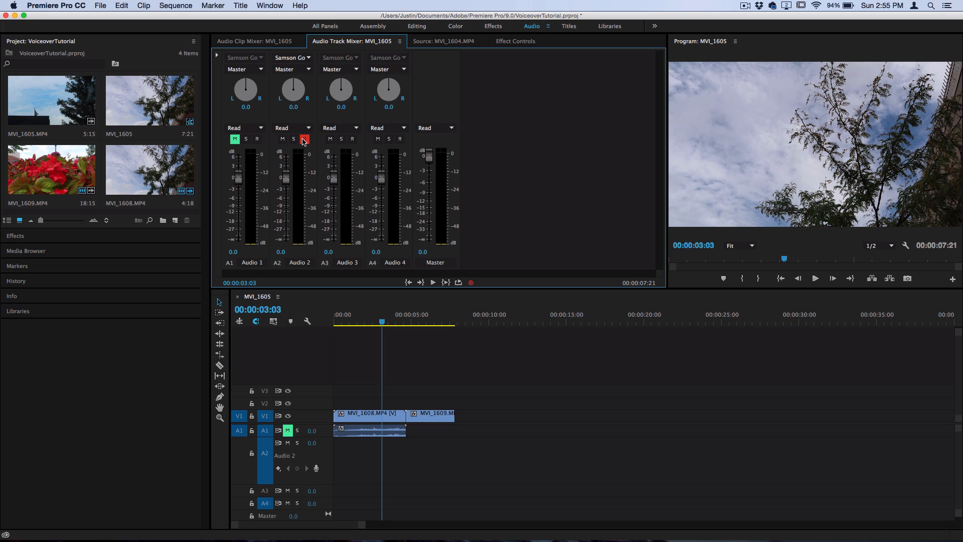
{"action": "left_click", "coordinate": [304, 139]}
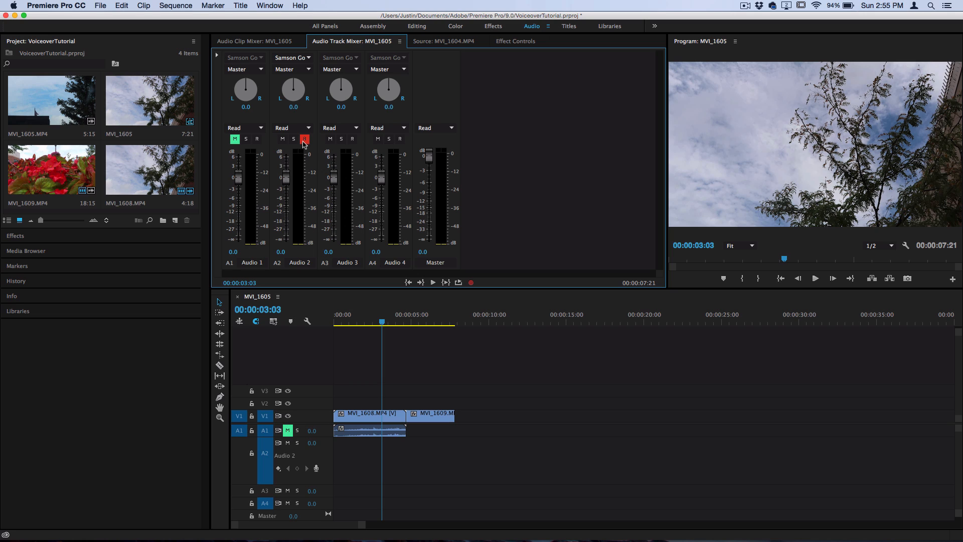
{"action": "mouse_move", "coordinate": [306, 146]}
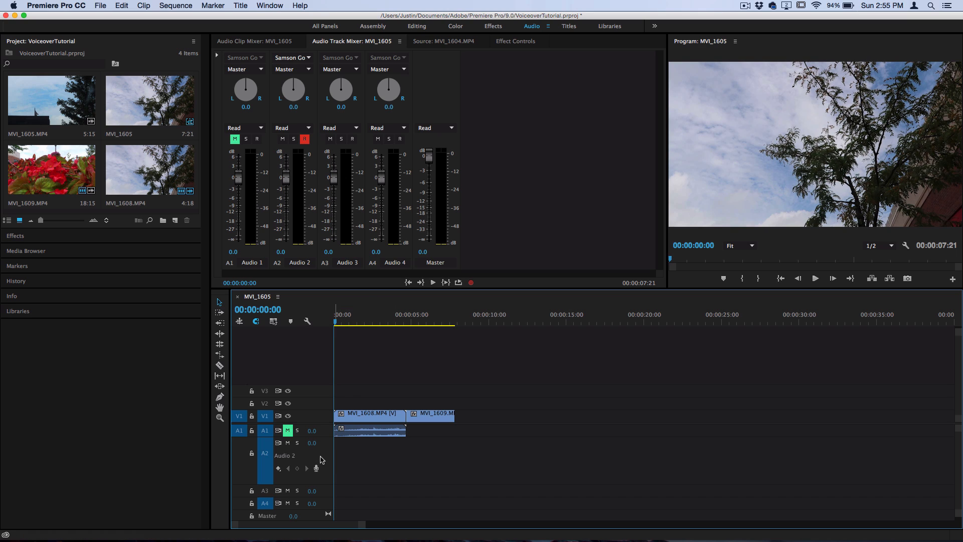
Enable a 3-second preroll in Audio 2's Voice-Over Record Settings.
{"action": "right_click", "coordinate": [285, 455]}
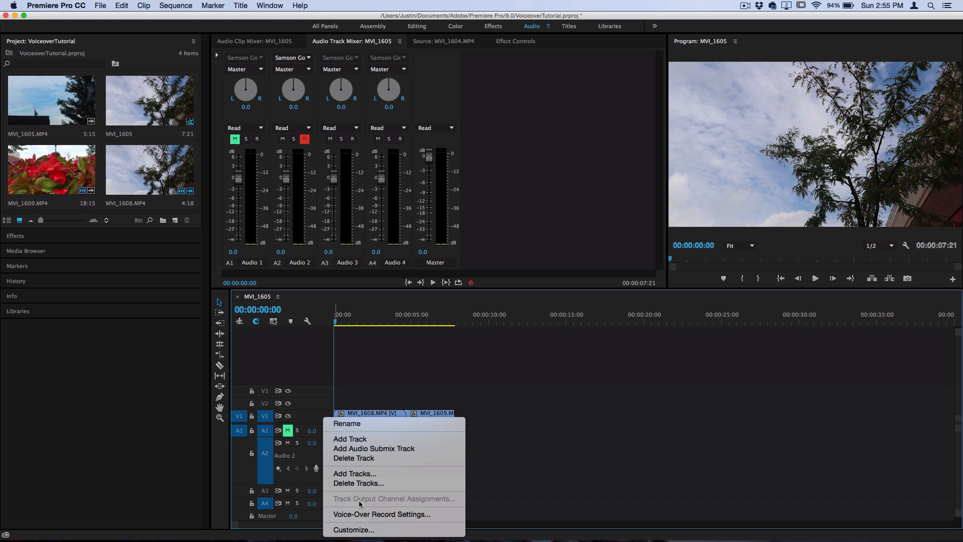
{"action": "mouse_move", "coordinate": [381, 514]}
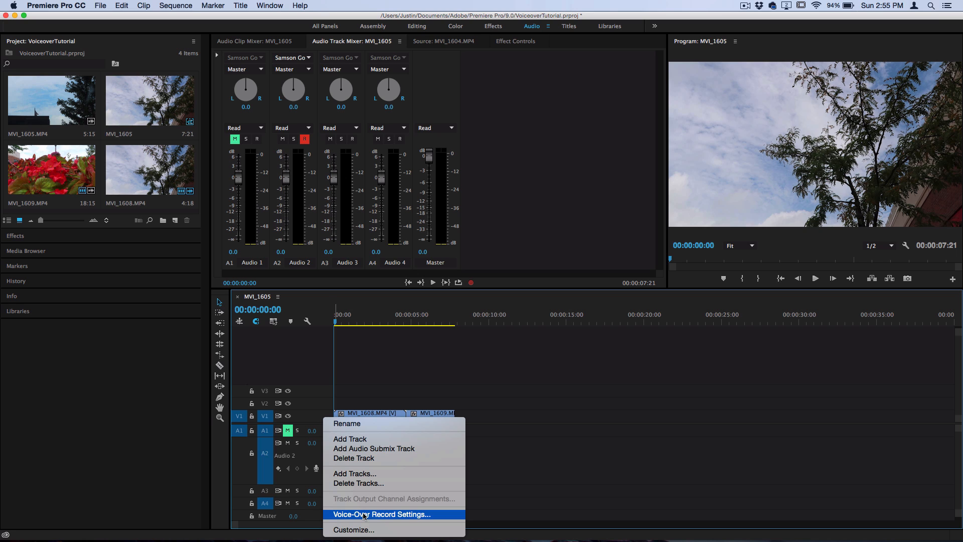
{"action": "left_click", "coordinate": [380, 514]}
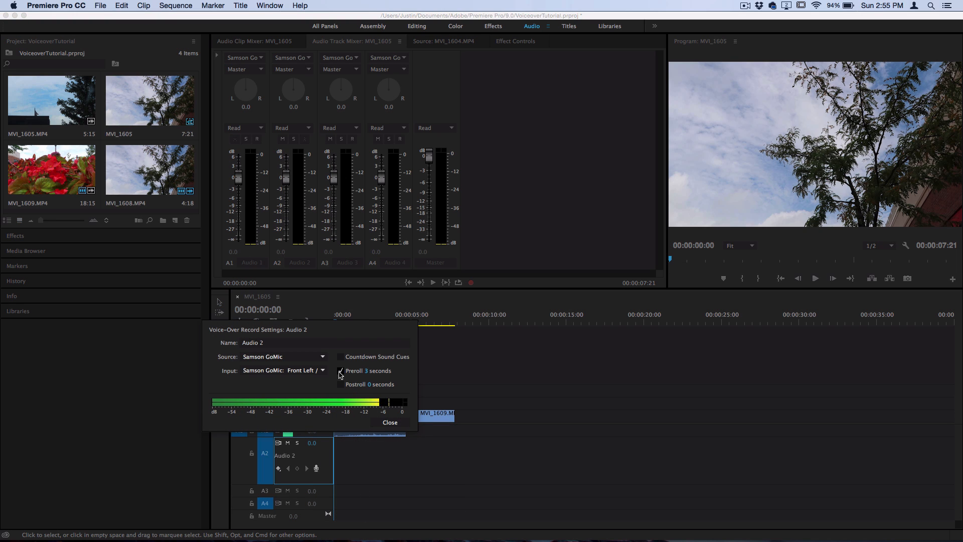
{"action": "left_click", "coordinate": [340, 370]}
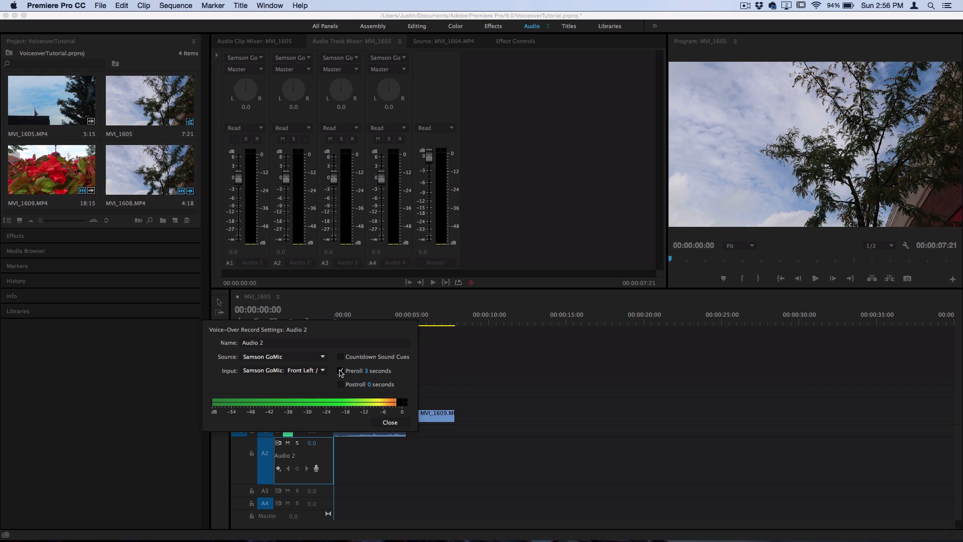
{"action": "left_click", "coordinate": [341, 370]}
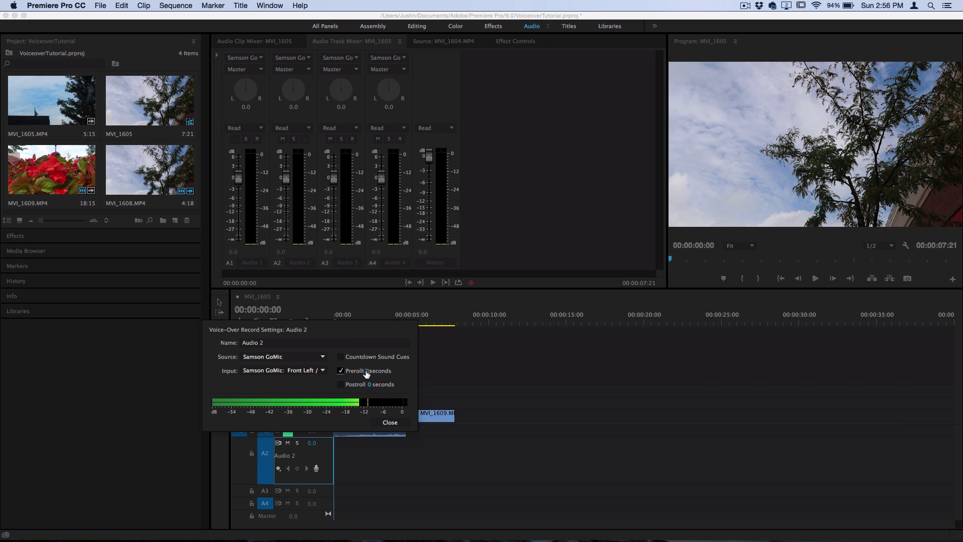
{"action": "left_click", "coordinate": [389, 422]}
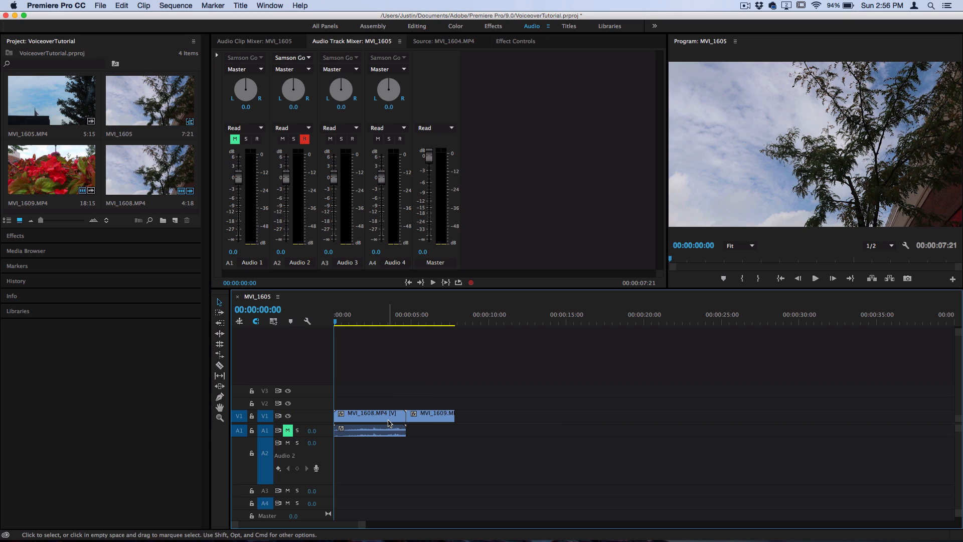
{"action": "mouse_move", "coordinate": [317, 467]}
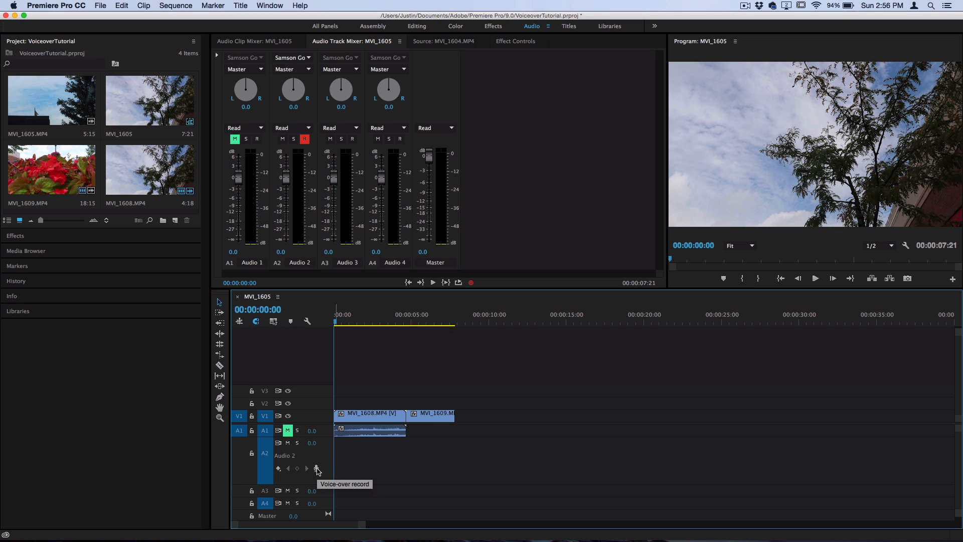
Record a voiceover onto Audio 2, then place the playhead near the clips' end.
{"action": "left_click", "coordinate": [317, 467]}
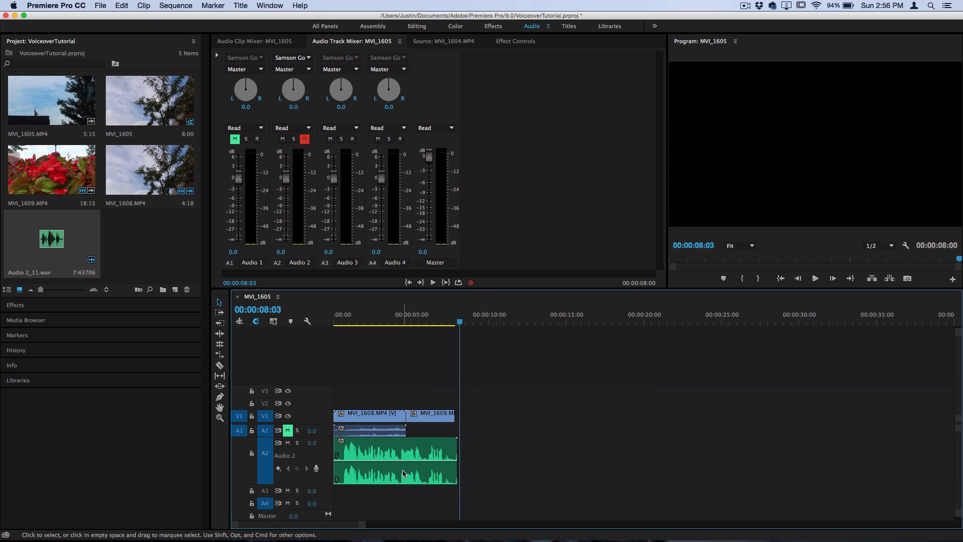
{"action": "left_click", "coordinate": [379, 321]}
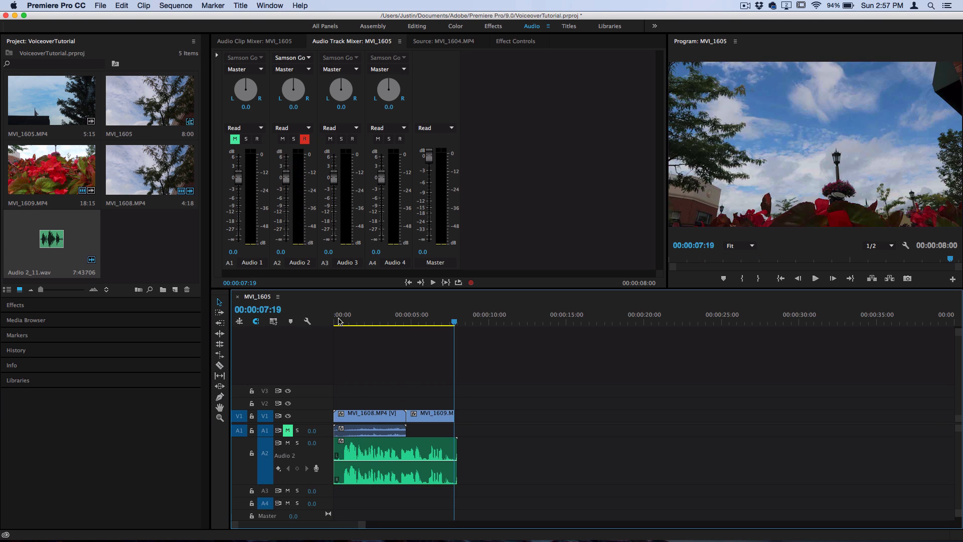
{"action": "mouse_move", "coordinate": [483, 282]}
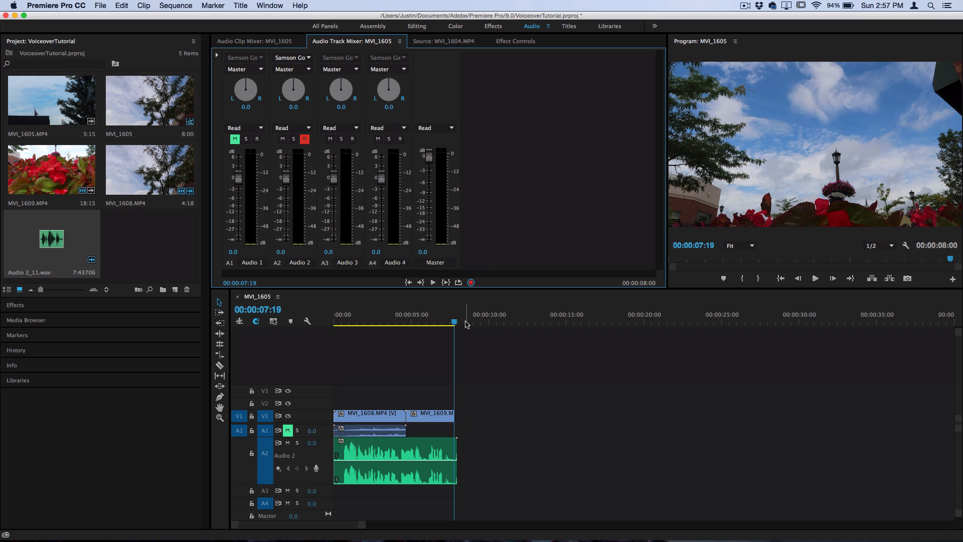
Record and stop a second voiceover take from the Audio Track Mixer.
{"action": "left_click", "coordinate": [471, 281]}
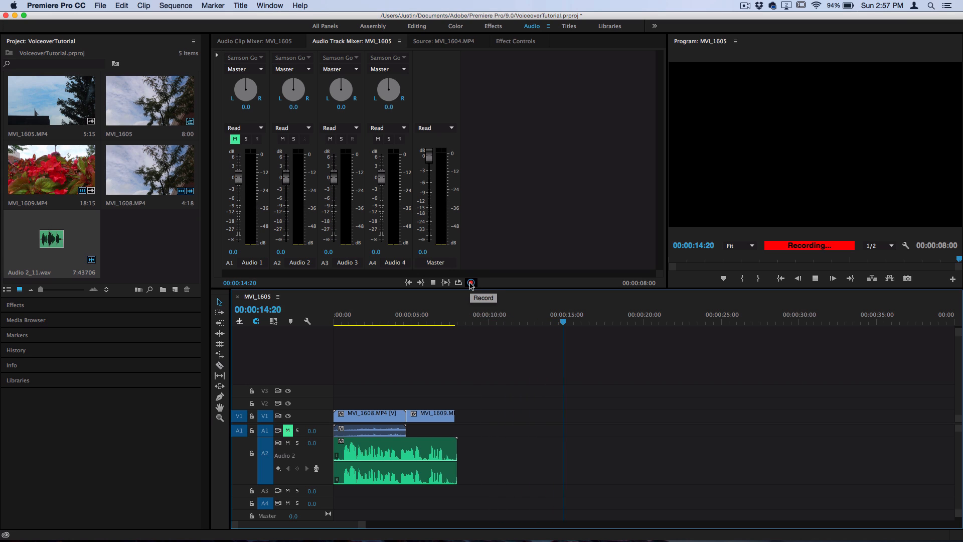
{"action": "left_click", "coordinate": [471, 282]}
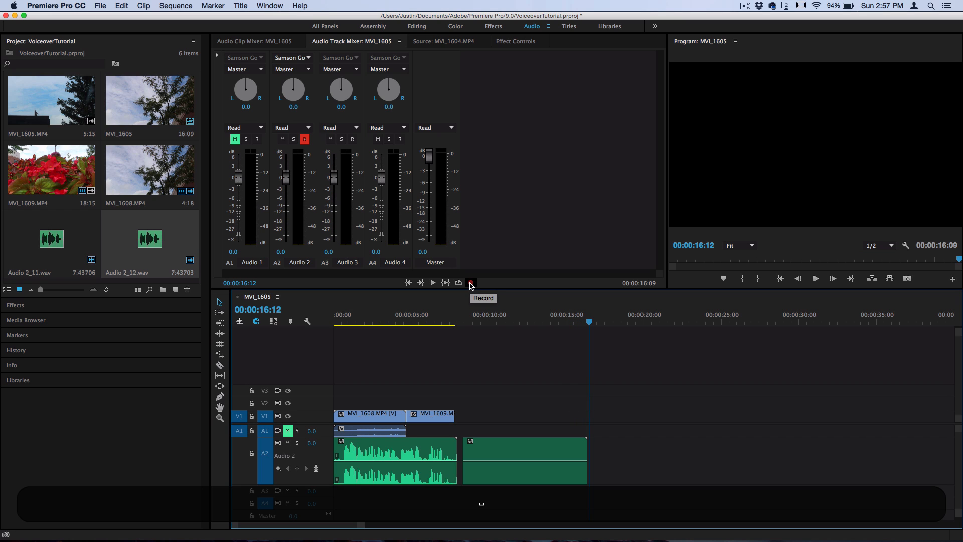
{"action": "left_click", "coordinate": [524, 460]}
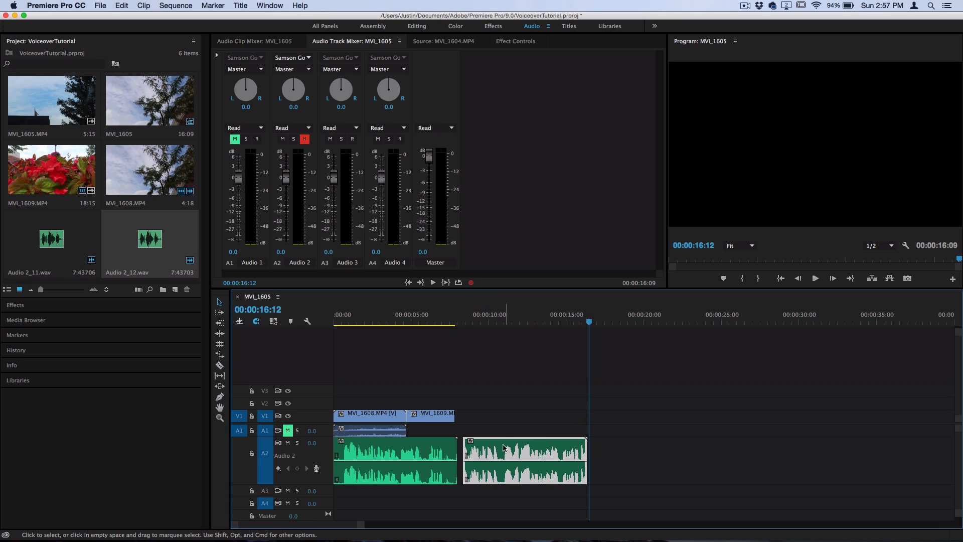